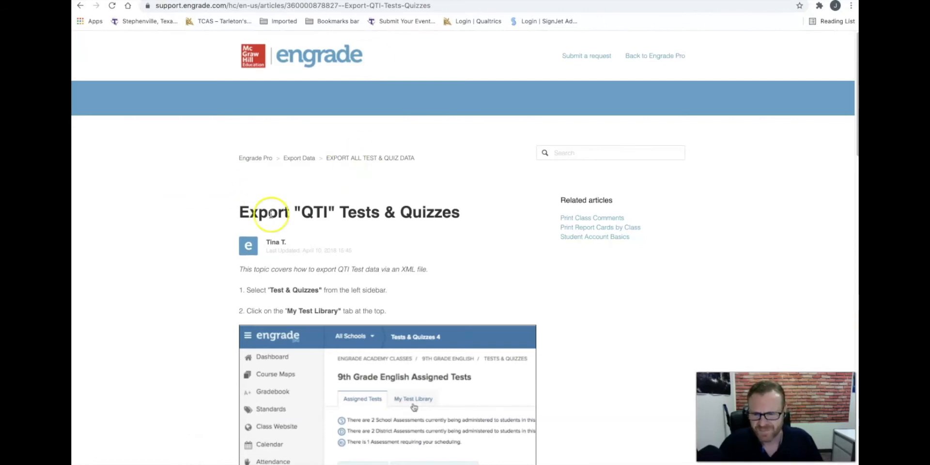
Go to the course Settings and start Import Course Content from the sidebar
scroll("down", 3)
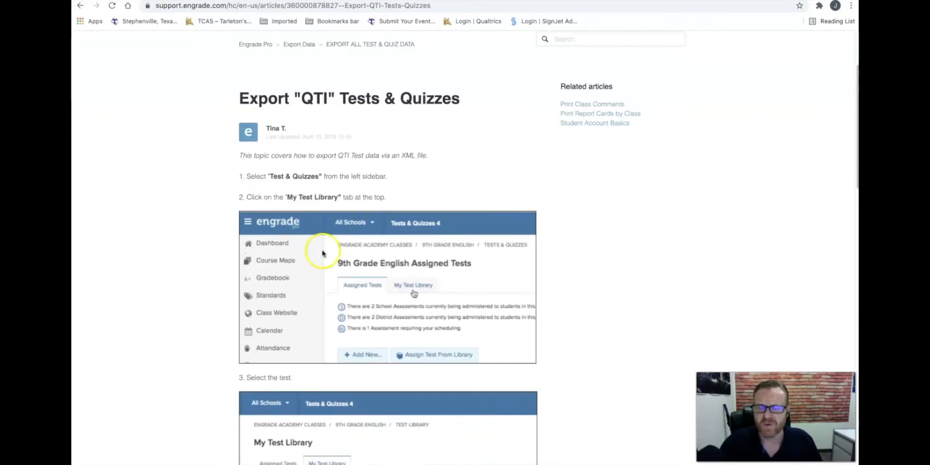
scroll("down", 3)
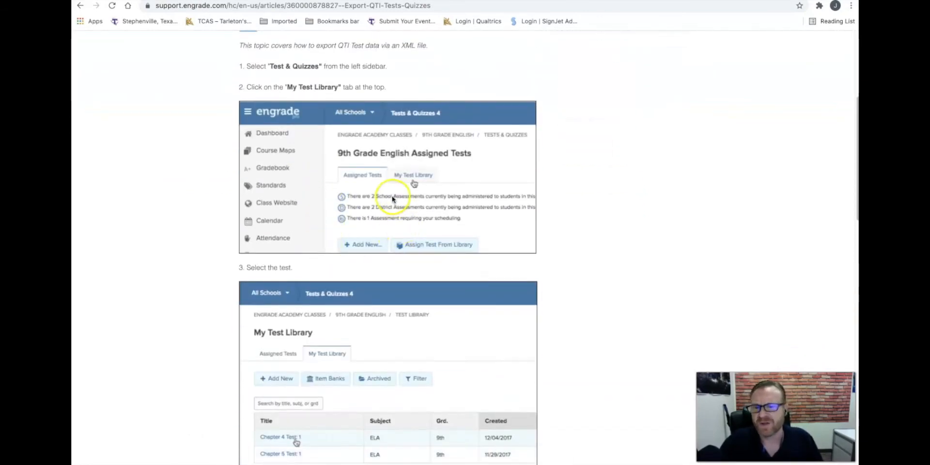
scroll("down", 3)
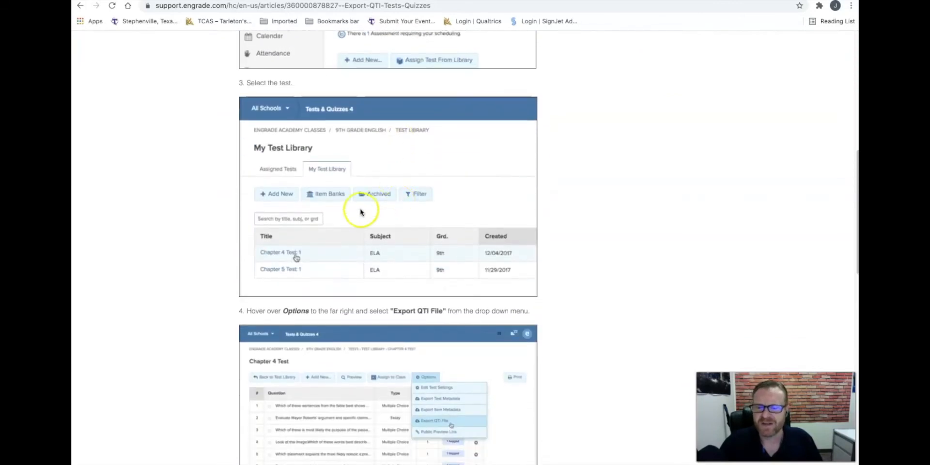
mouse_move(287, 260)
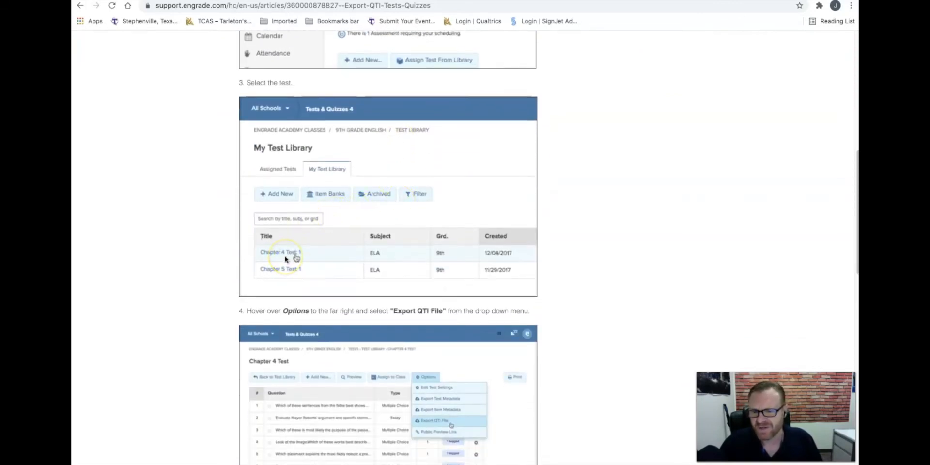
scroll("down", 3)
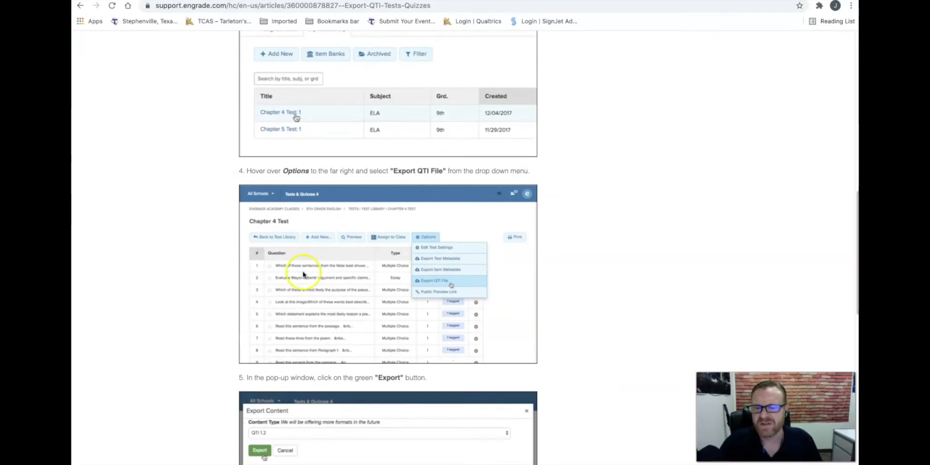
scroll("down", 3)
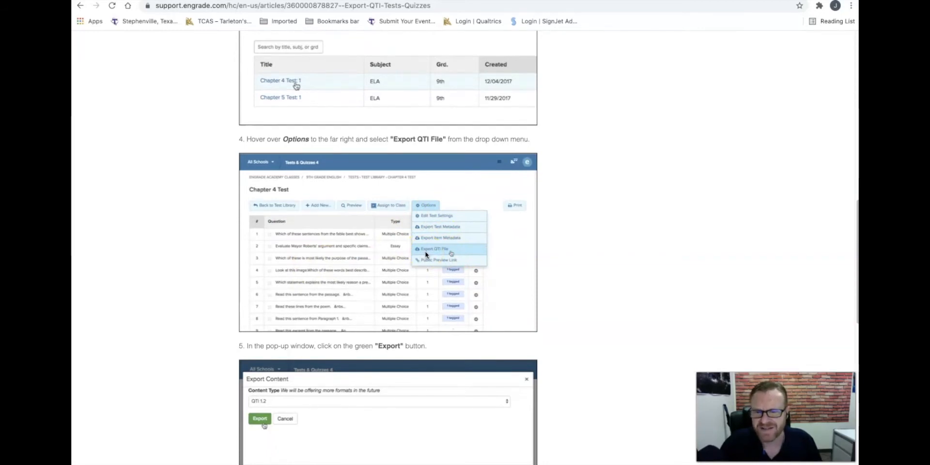
mouse_move(422, 218)
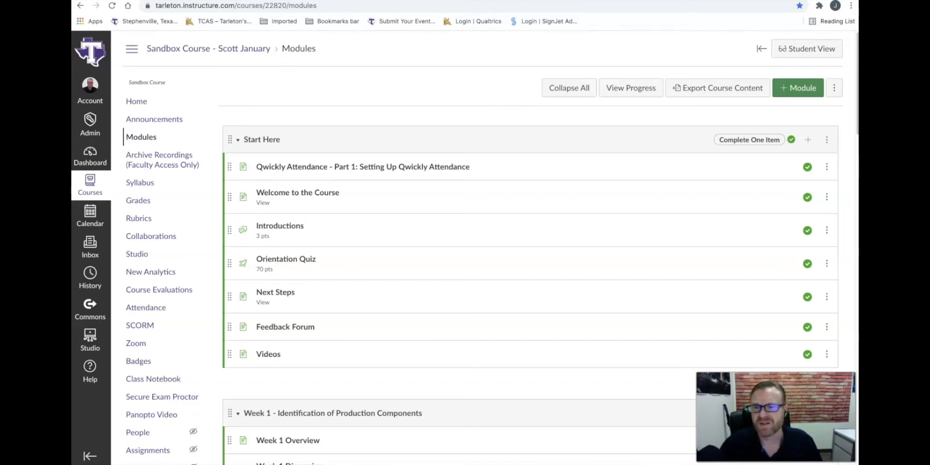
mouse_move(306, 67)
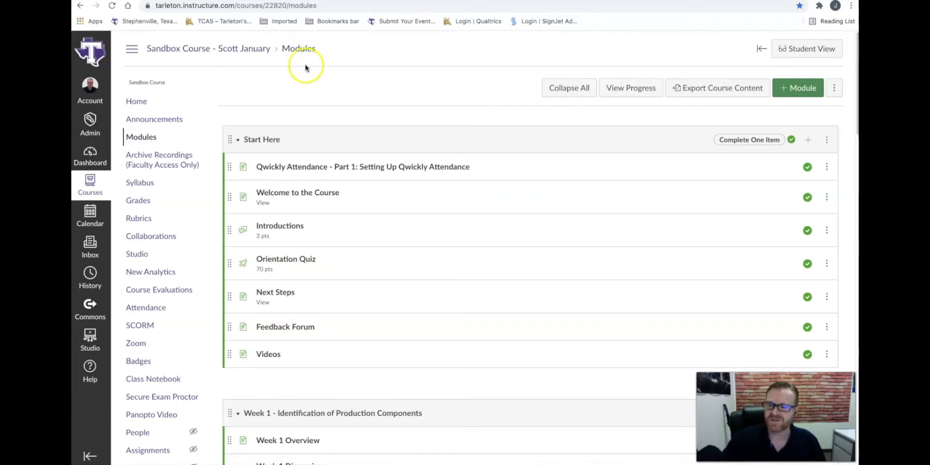
mouse_move(305, 67)
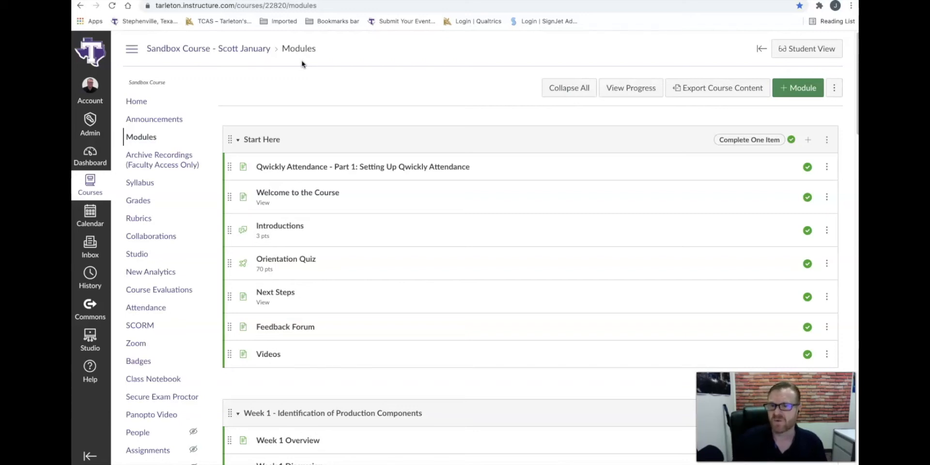
mouse_move(238, 259)
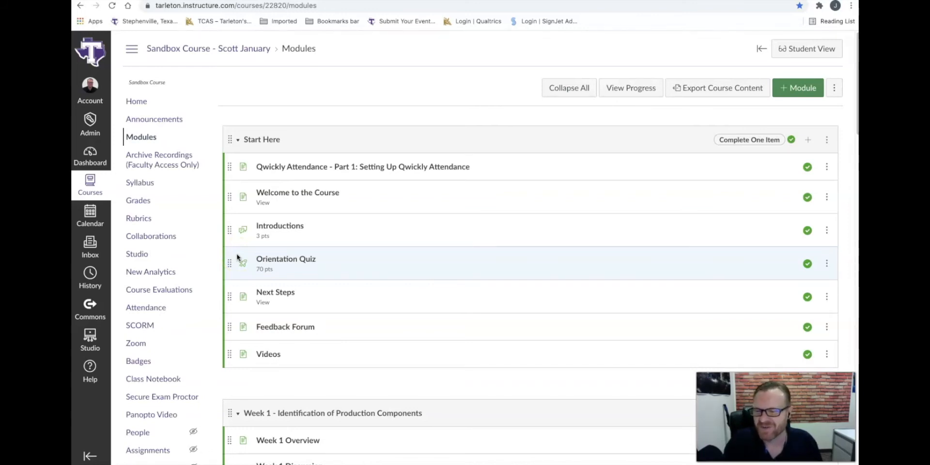
scroll("down", 3)
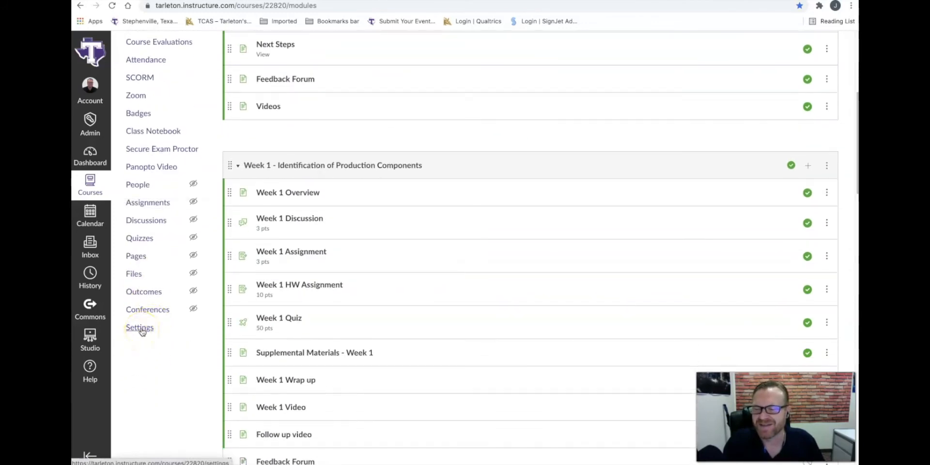
left_click(139, 326)
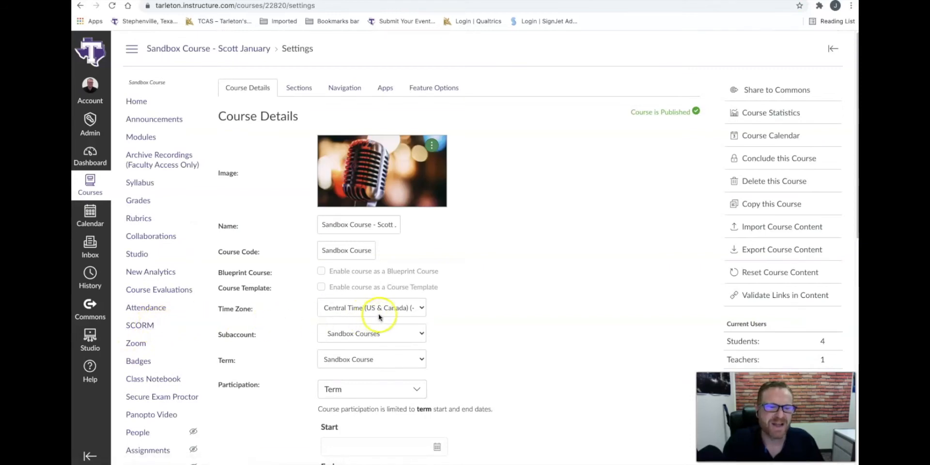
mouse_move(783, 136)
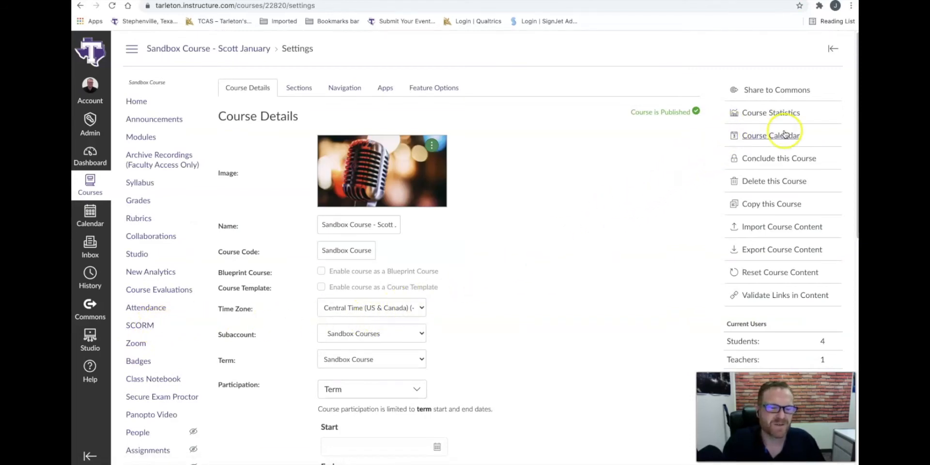
mouse_move(782, 227)
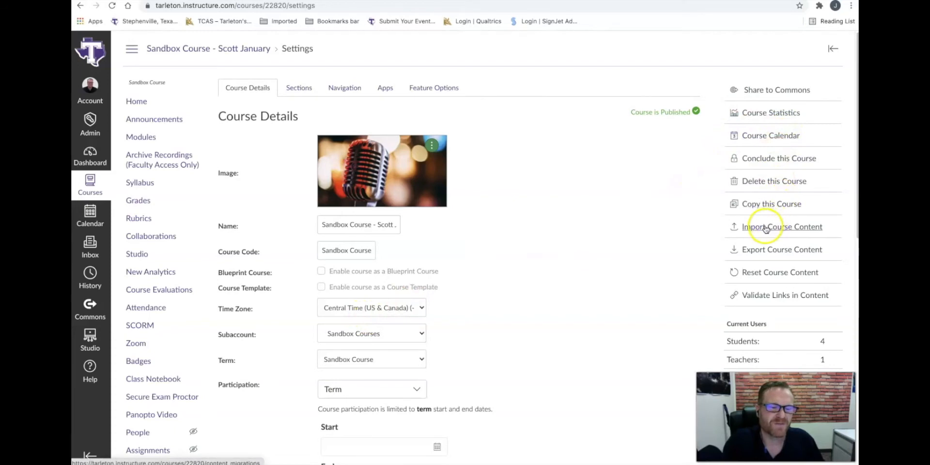
mouse_move(768, 231)
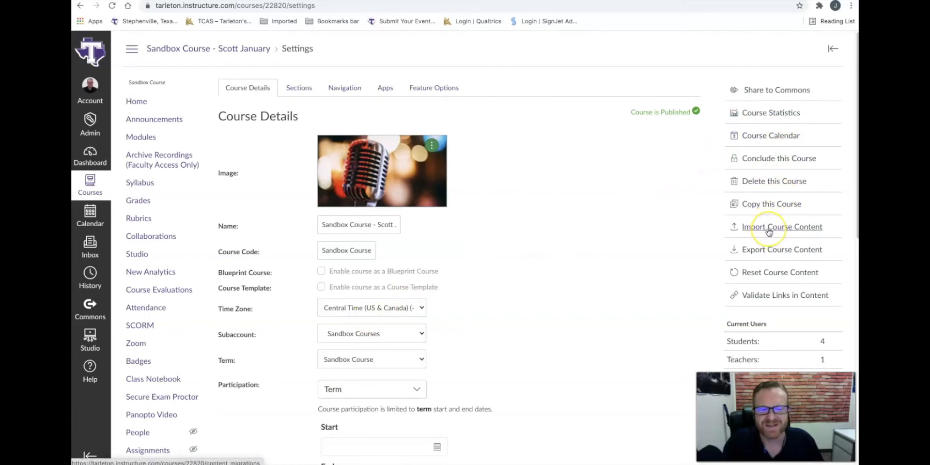
left_click(783, 226)
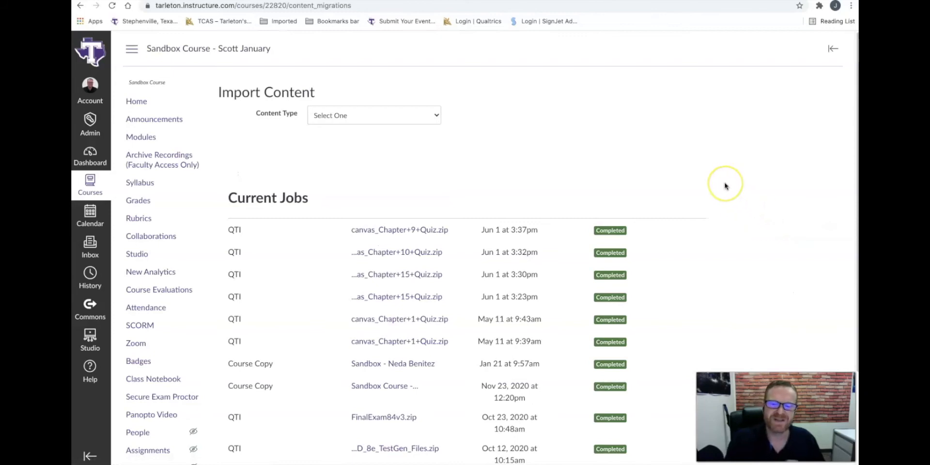
mouse_move(218, 105)
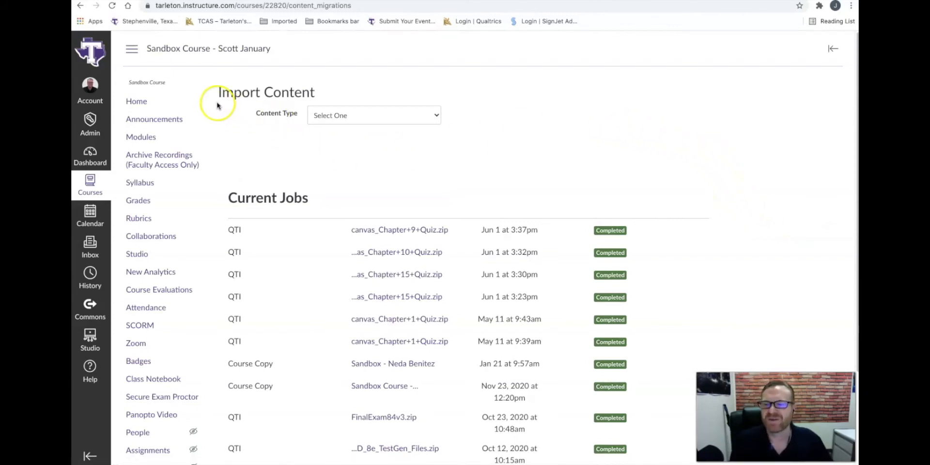
mouse_move(399, 128)
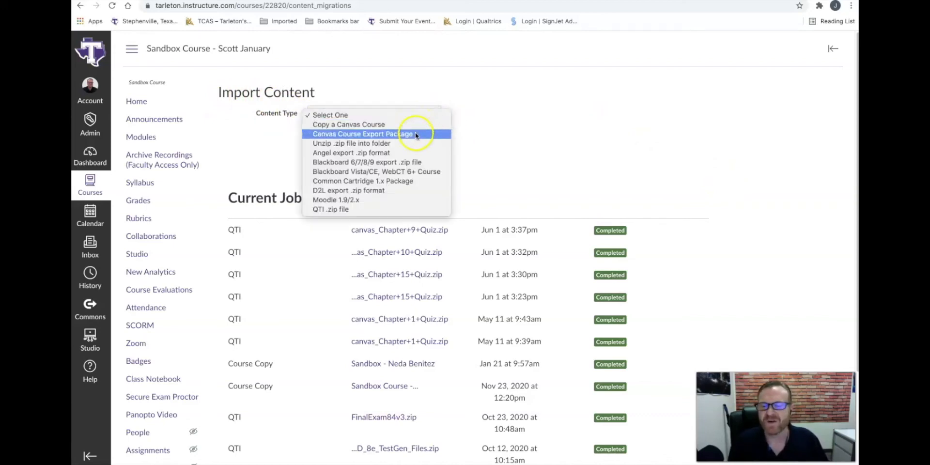
mouse_move(352, 209)
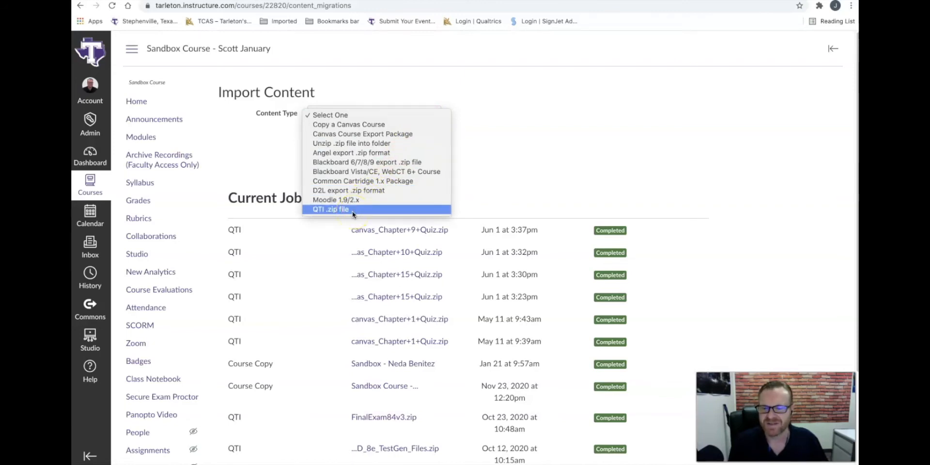
Choose QTI .zip file as the import content type
left_click(330, 209)
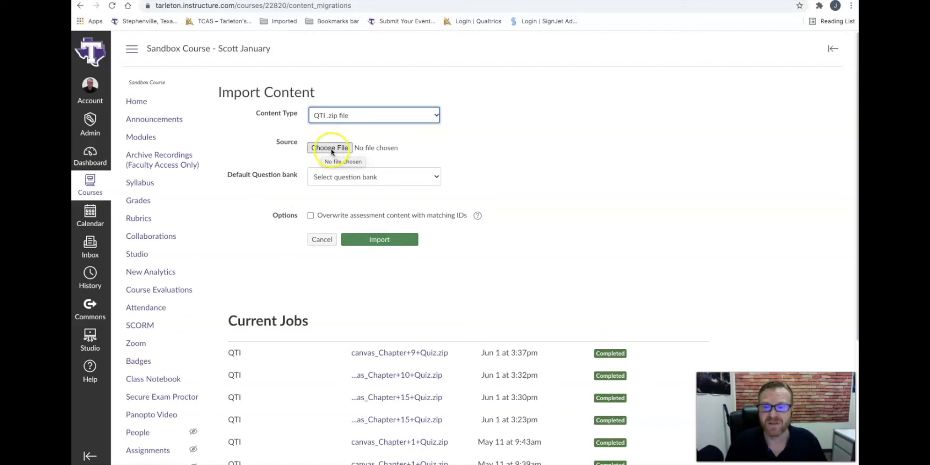
Attach canvas_Chapter 8 Quiz.zip from the quizzes folder as the import source file
left_click(329, 148)
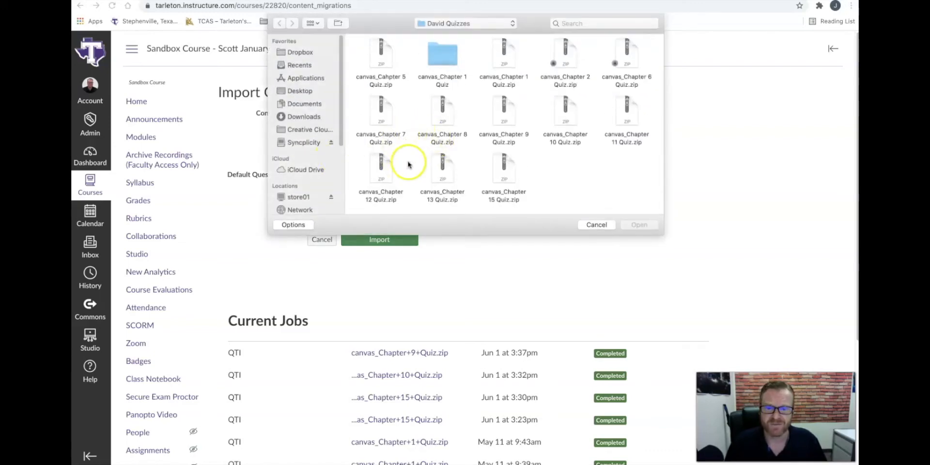
key("cmd+a")
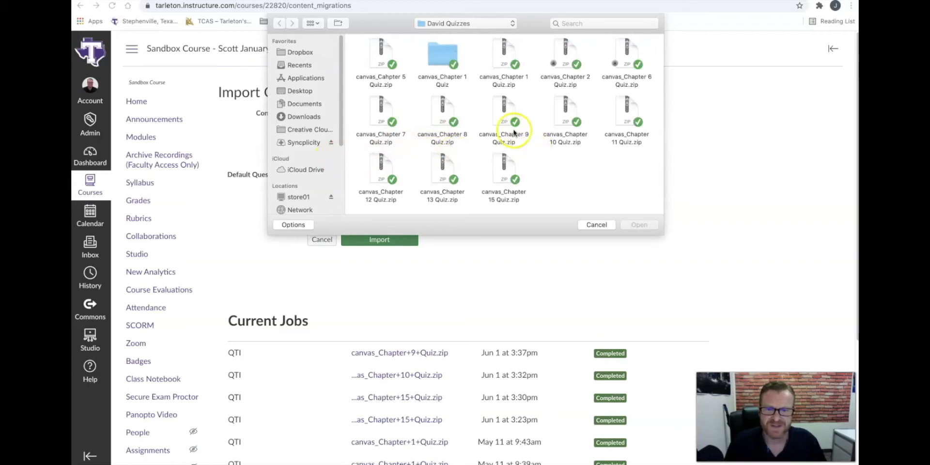
mouse_move(526, 169)
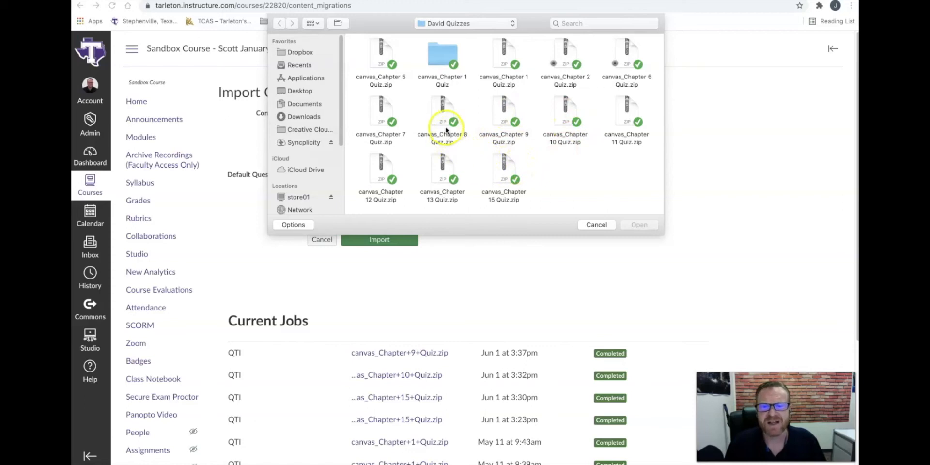
mouse_move(442, 115)
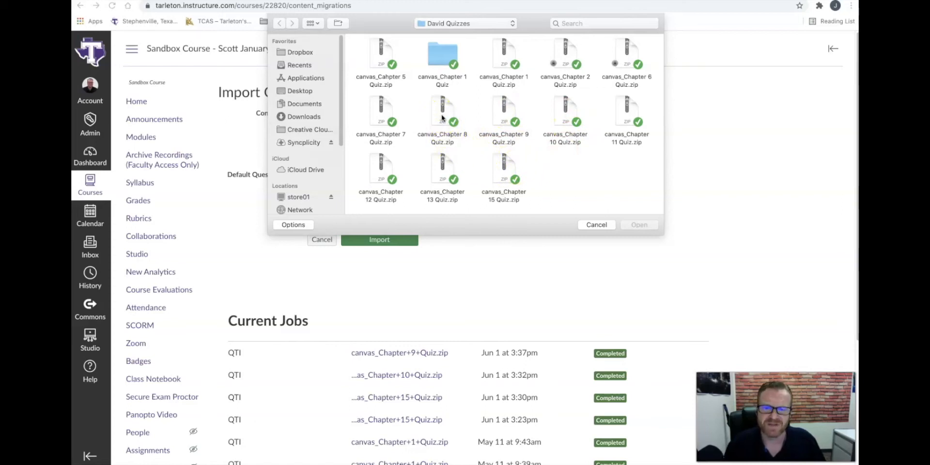
left_click(442, 115)
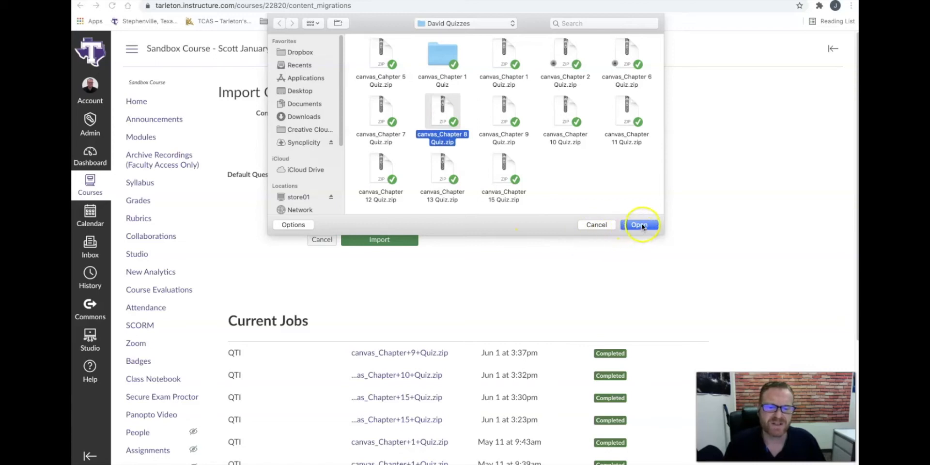
left_click(640, 224)
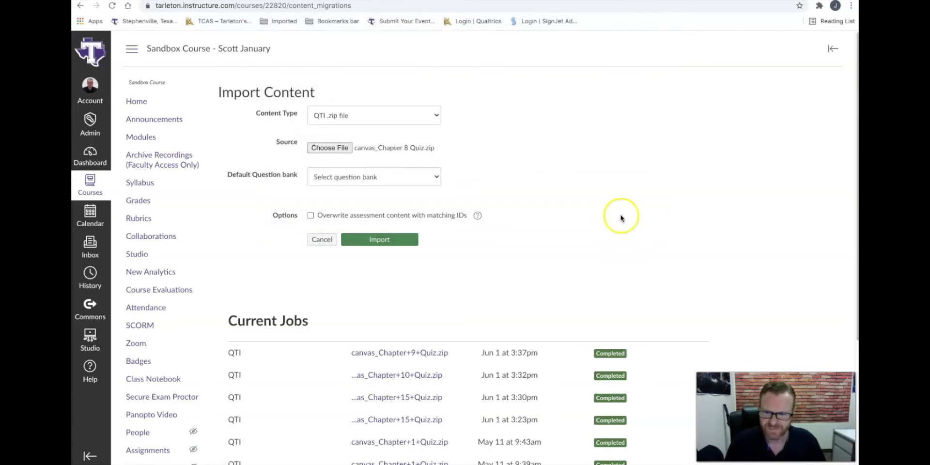
mouse_move(255, 178)
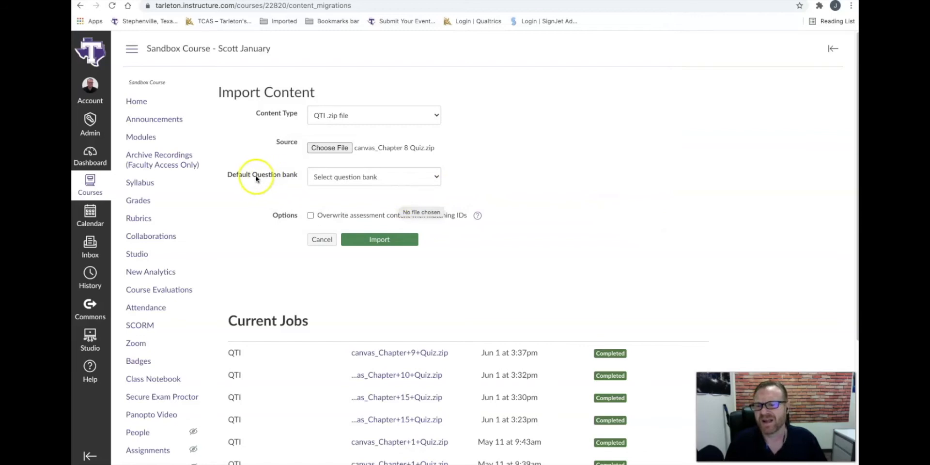
mouse_move(416, 180)
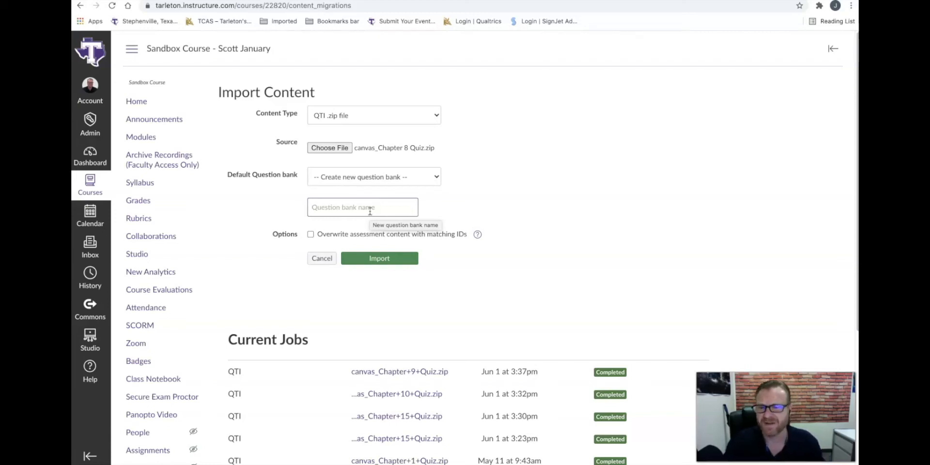
Set the default question bank to a new bank named 'This is a test'
type("this is a test")
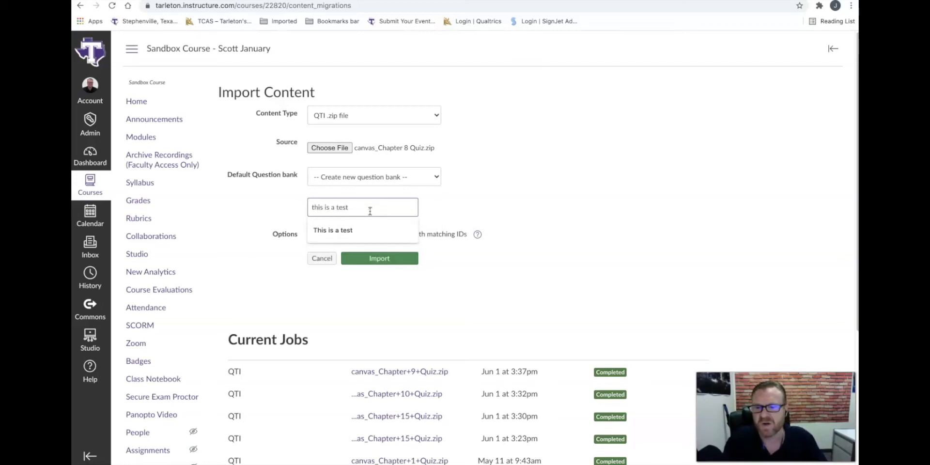
left_click(332, 231)
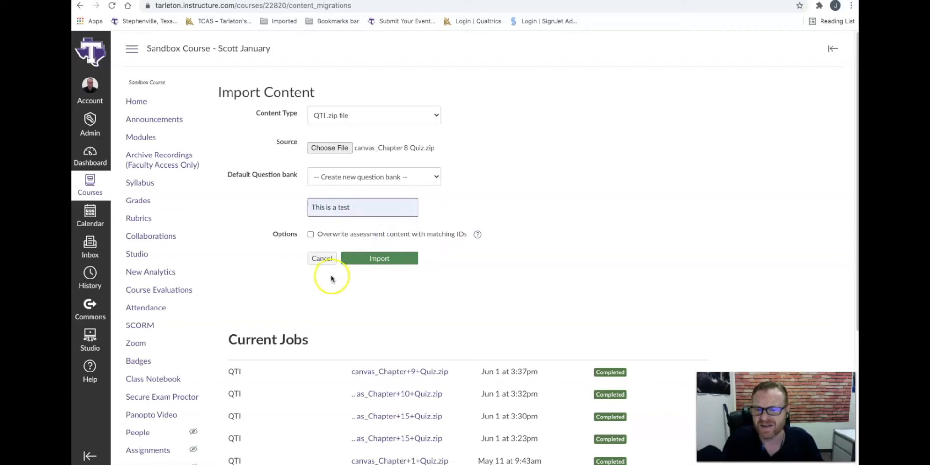
mouse_move(380, 272)
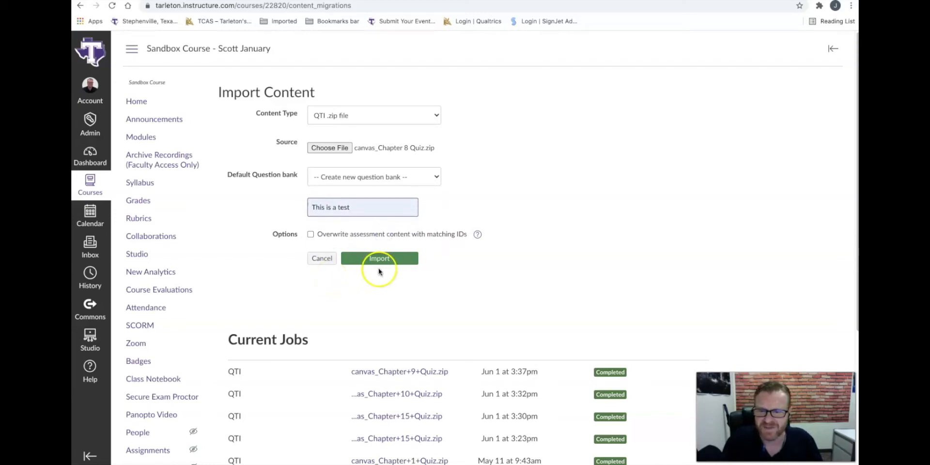
mouse_move(379, 265)
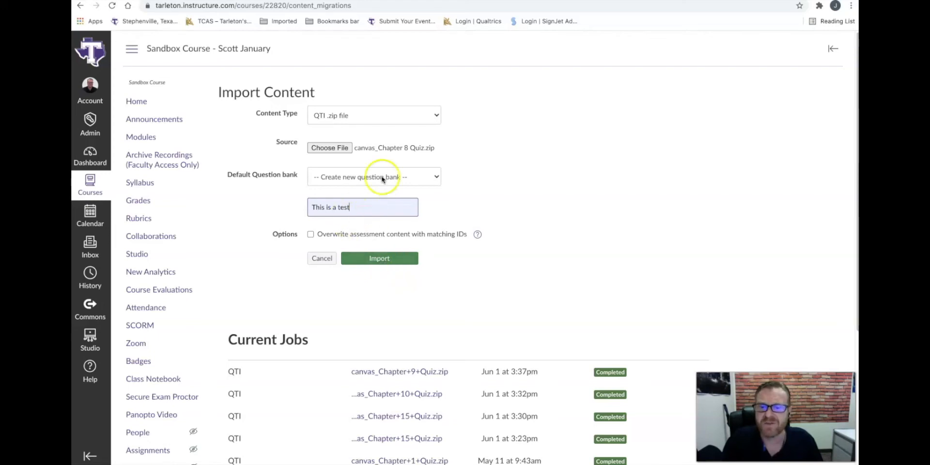
Run the import so canvas_Chapter+8+Quiz.zip shows as a Completed job
left_click(379, 257)
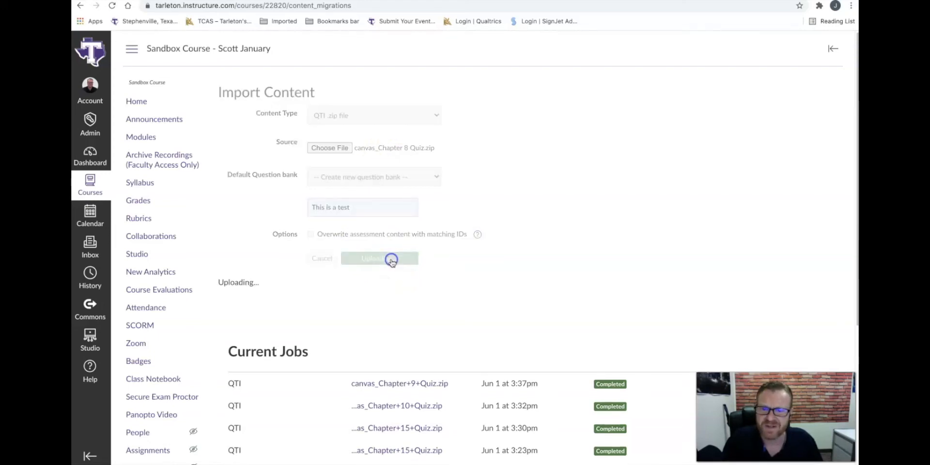
left_click(379, 258)
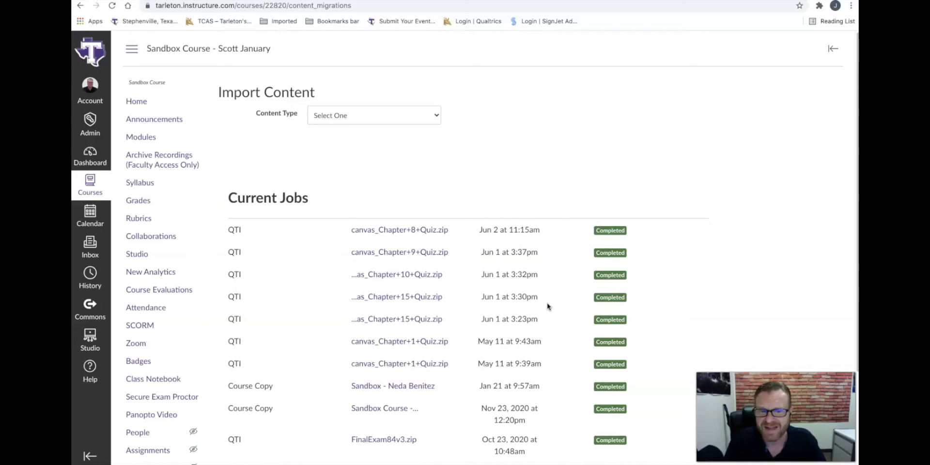
mouse_move(548, 301)
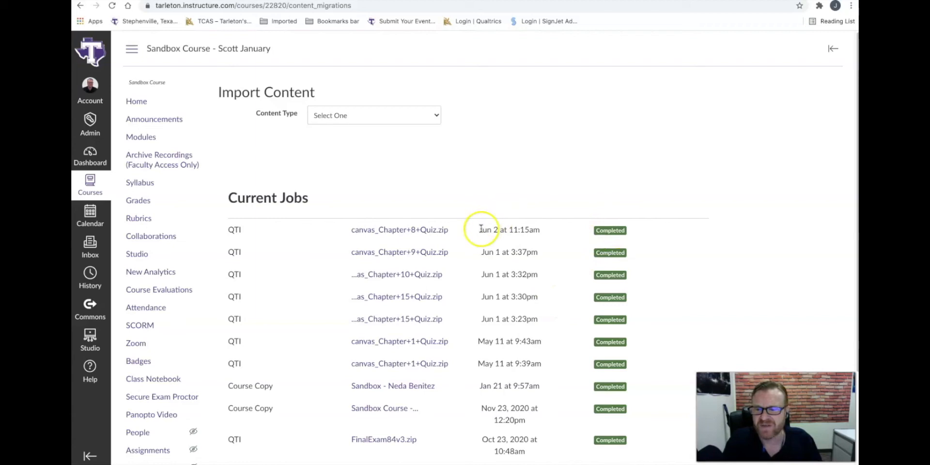
mouse_move(213, 289)
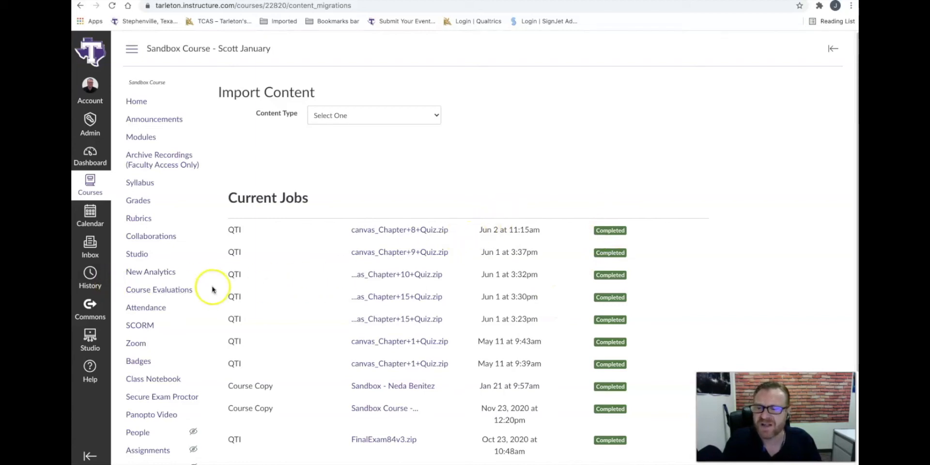
Go to the course's Quizzes page from the course navigation
scroll("down", 3)
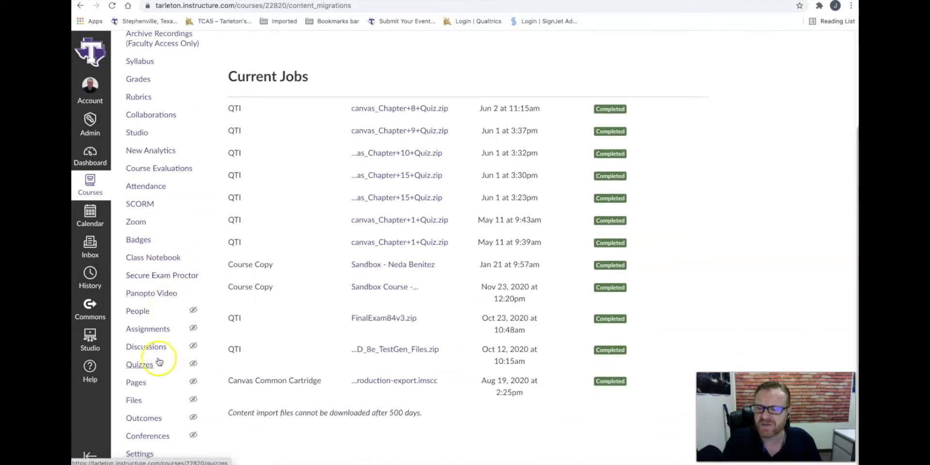
left_click(139, 365)
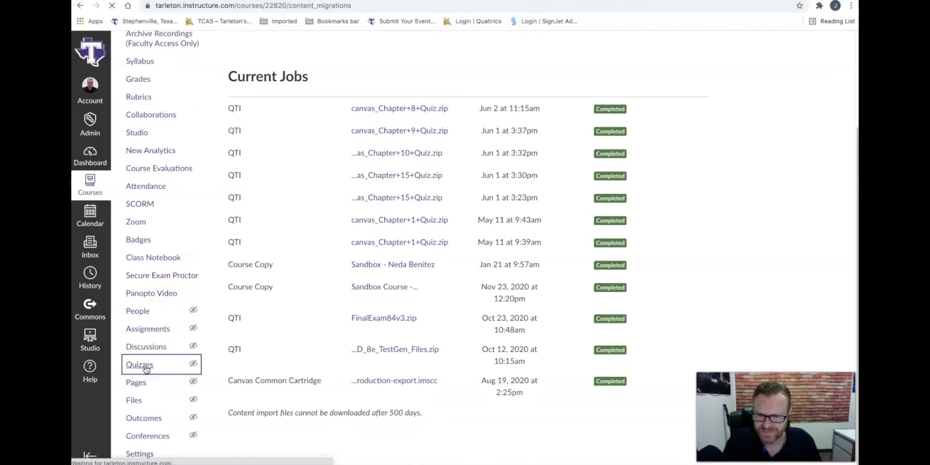
left_click(139, 364)
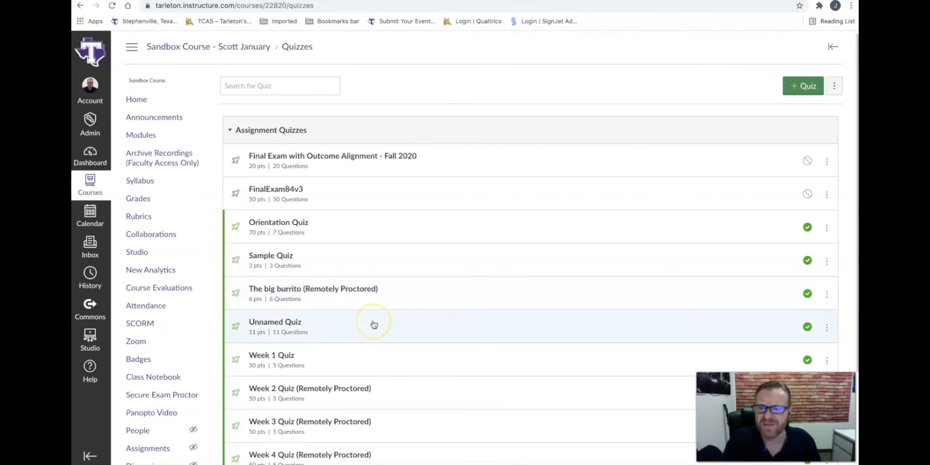
mouse_move(374, 325)
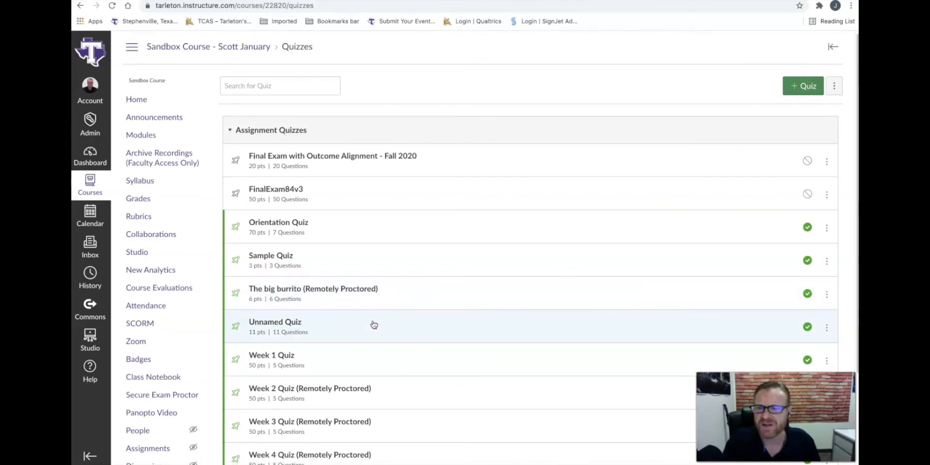
mouse_move(822, 126)
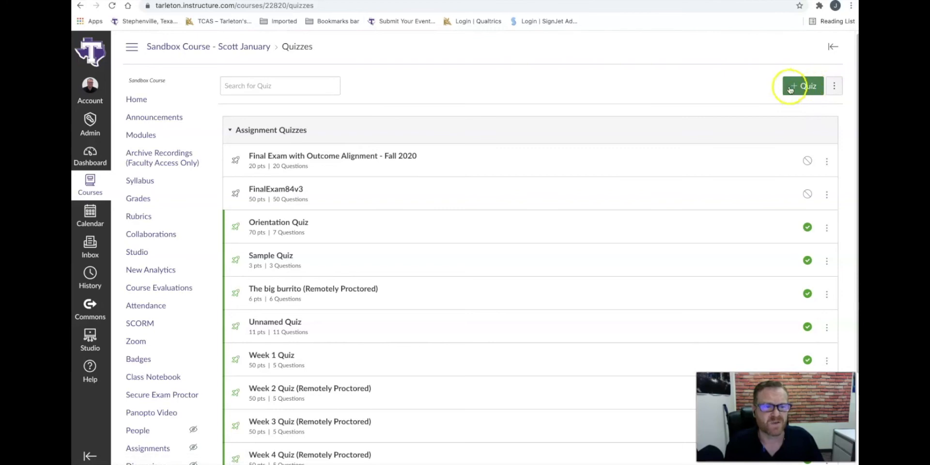
mouse_move(834, 86)
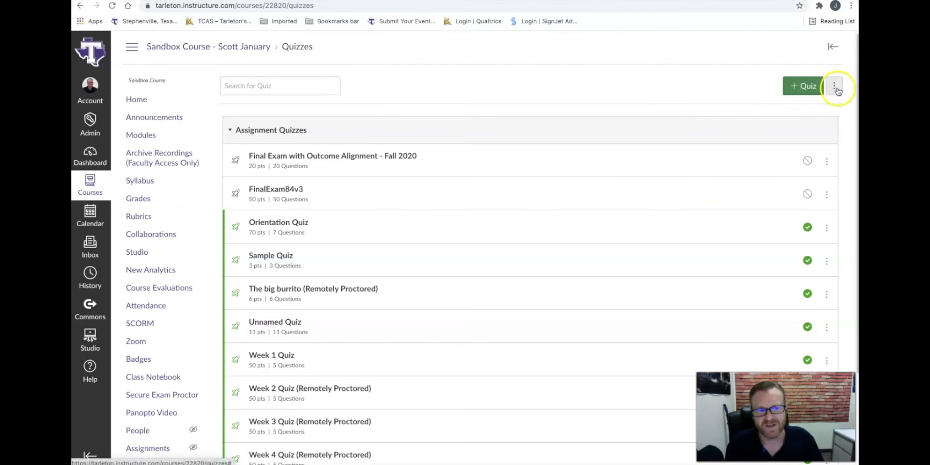
Choose Manage Question Banks from the quizzes page menu
left_click(836, 87)
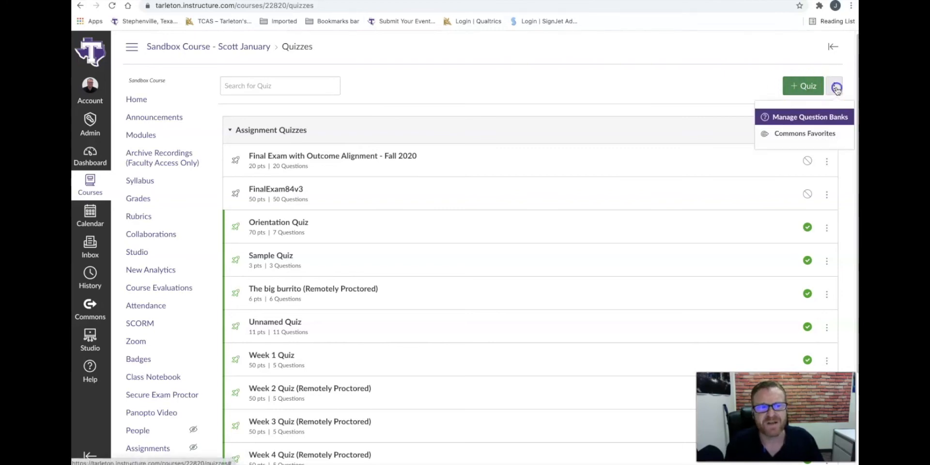
mouse_move(809, 117)
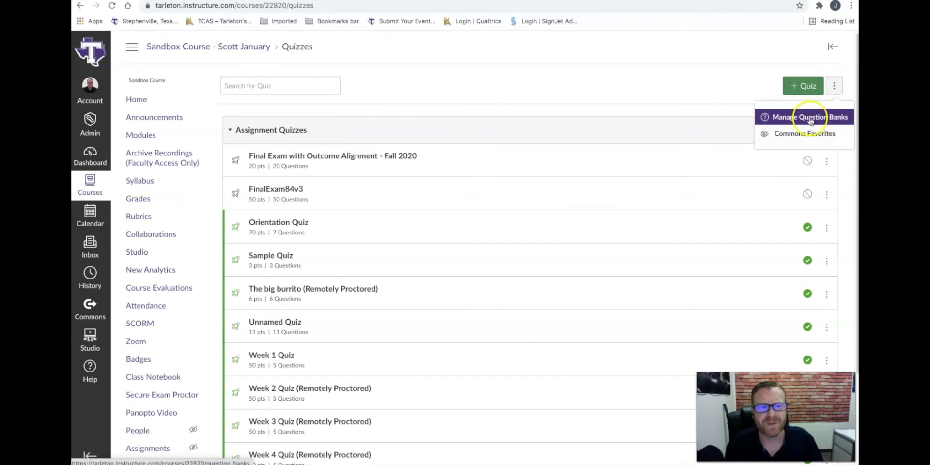
left_click(804, 118)
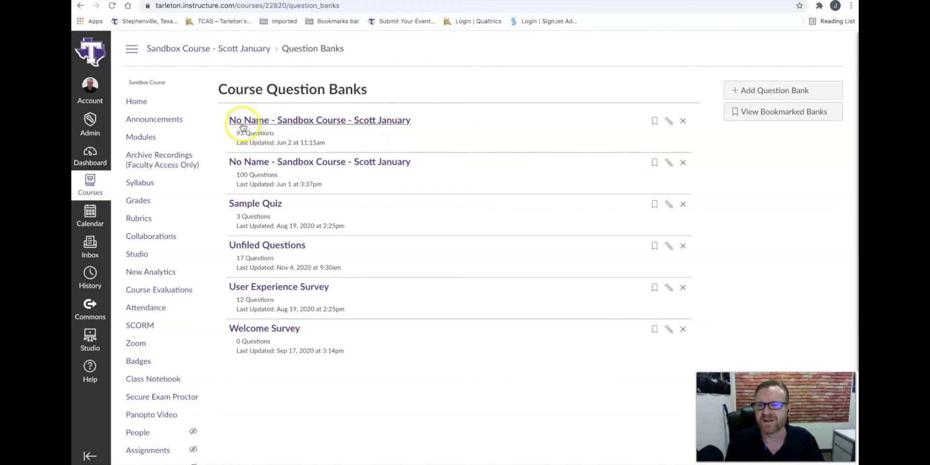
mouse_move(296, 122)
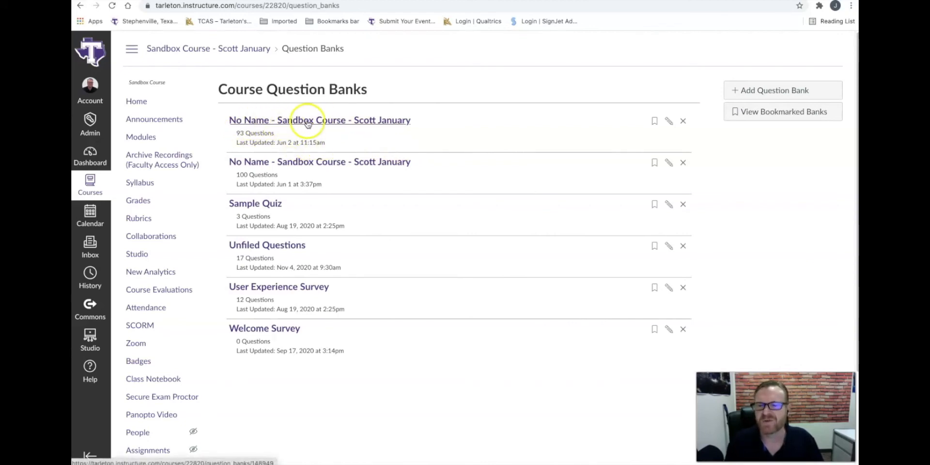
mouse_move(669, 125)
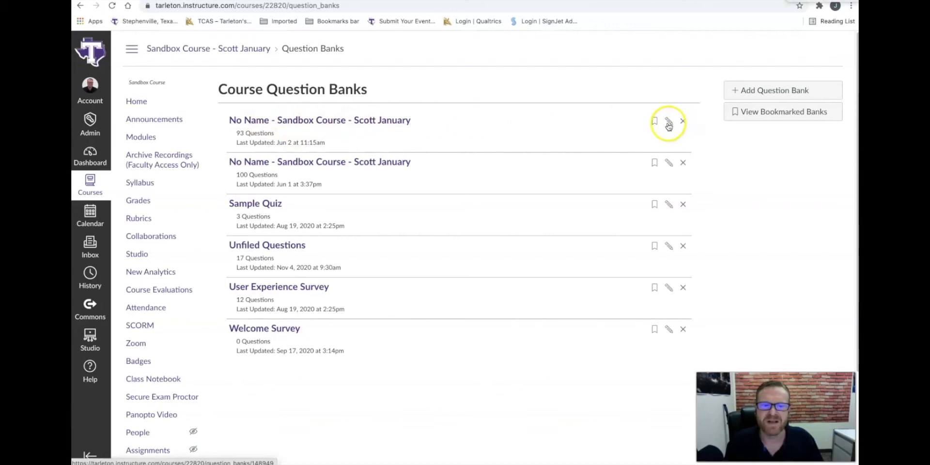
Rename the newest 93-question bank to 'chapter 9 questions'
left_click(668, 121)
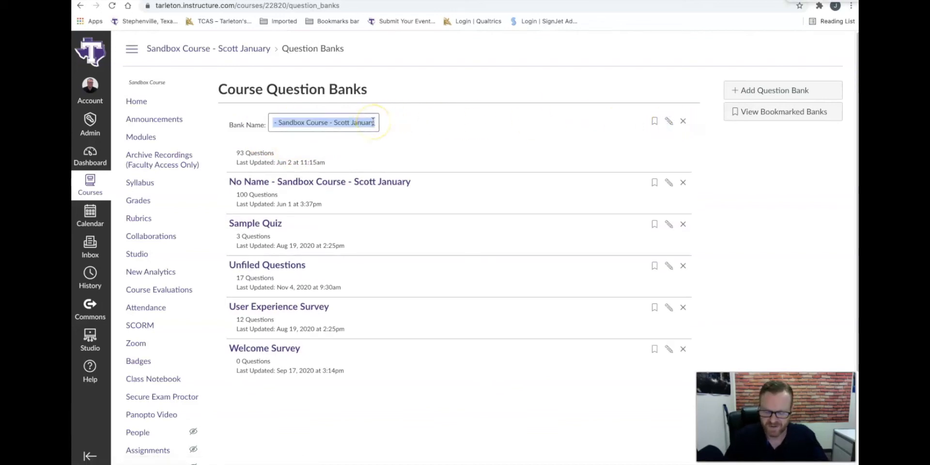
type("chapter")
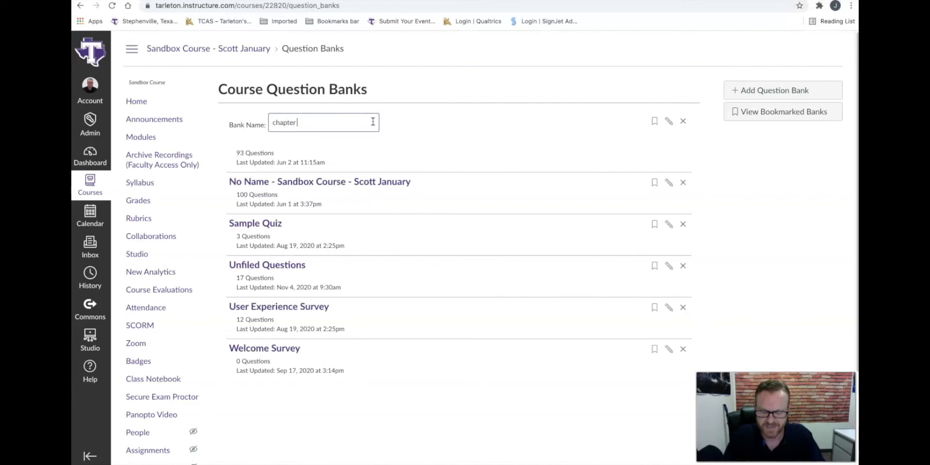
type("nin")
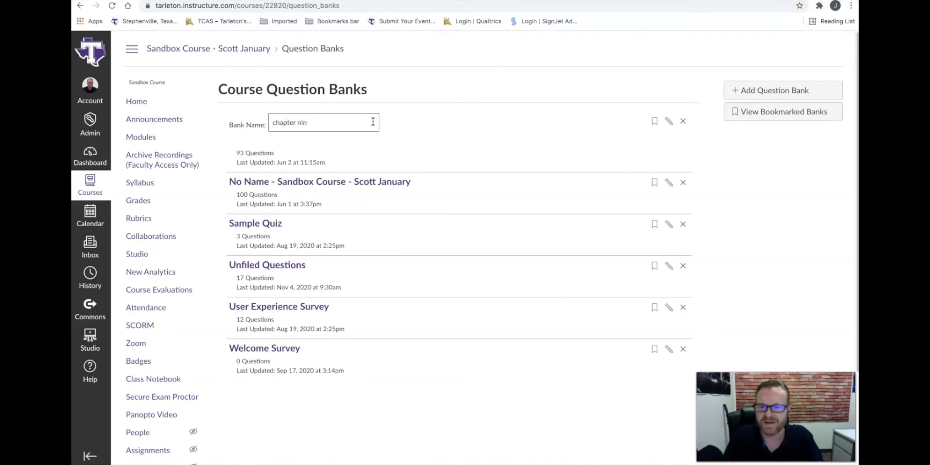
key("Backspace")
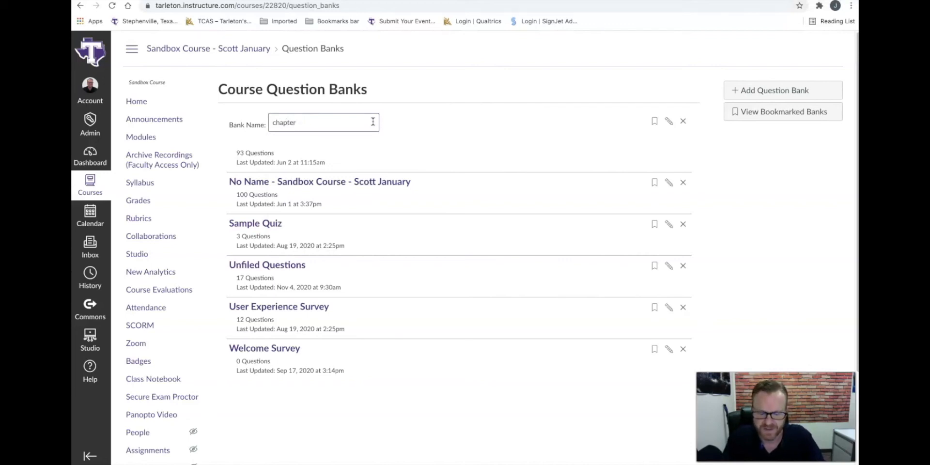
type("9 ques")
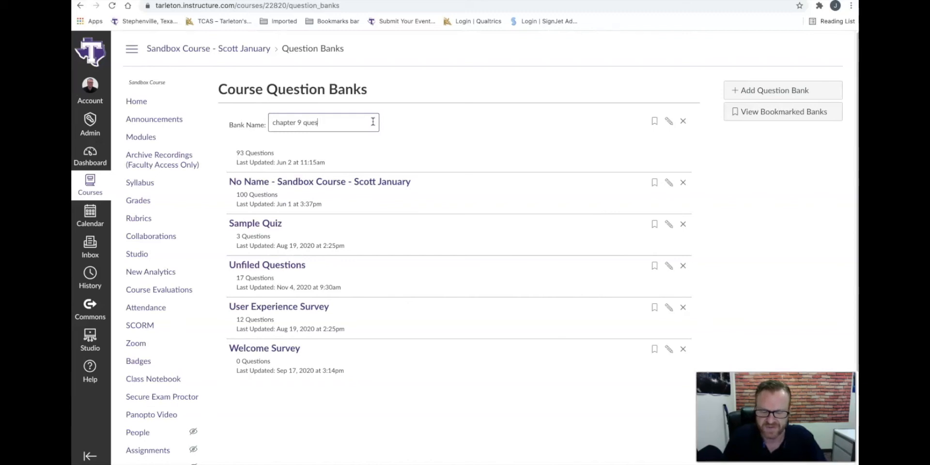
type("tions")
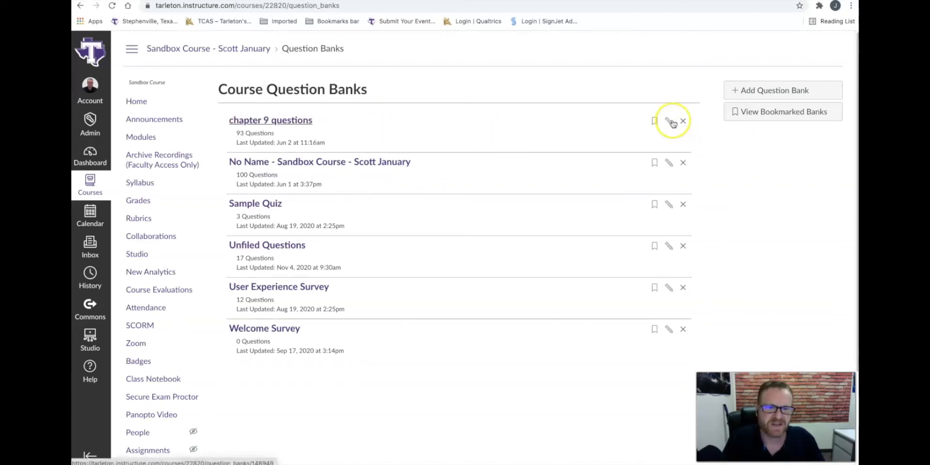
mouse_move(305, 120)
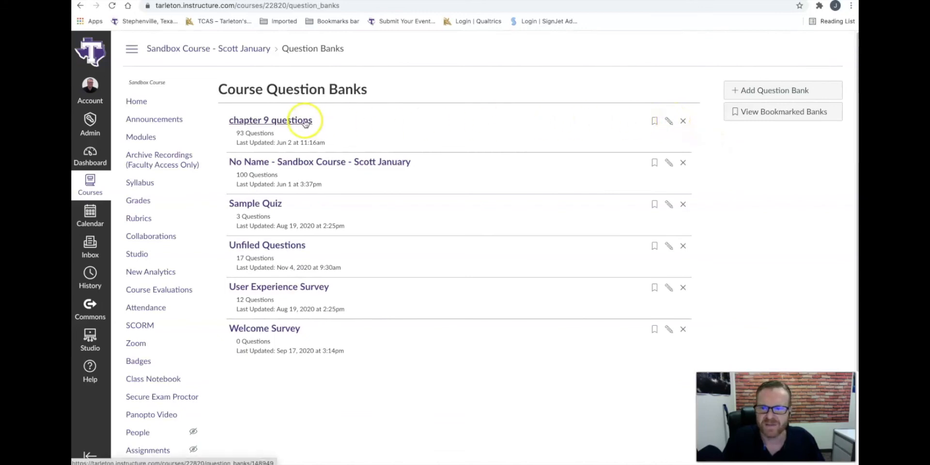
mouse_move(325, 128)
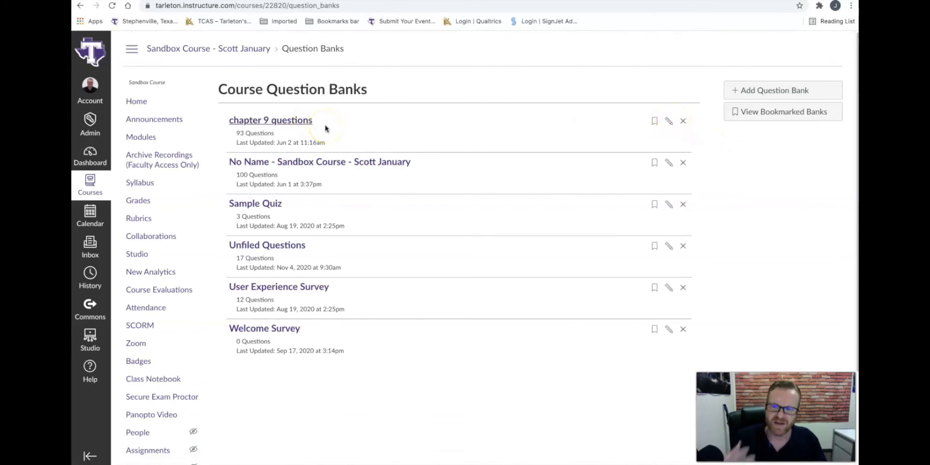
mouse_move(151, 414)
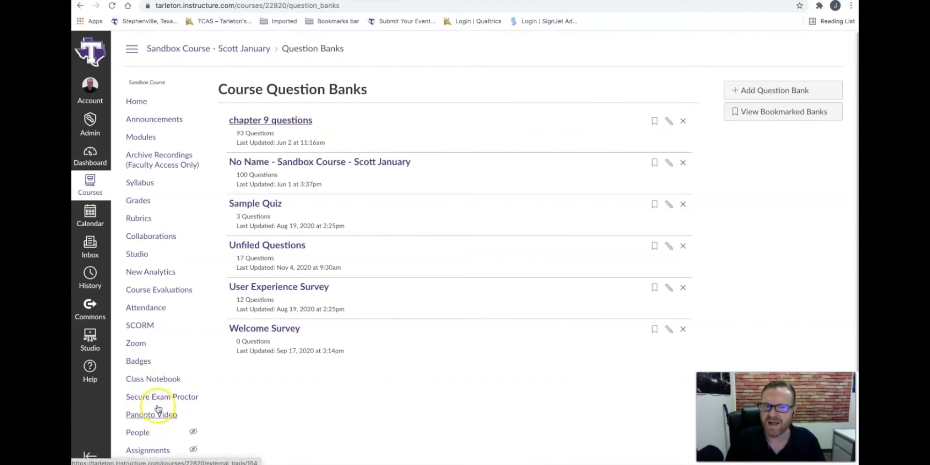
Return to Quizzes and go into the FinalExam84v3 quiz
scroll("down", 3)
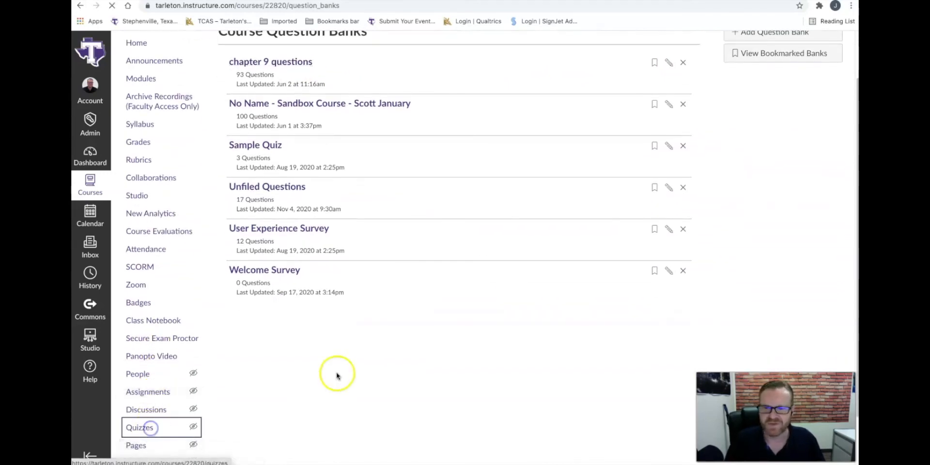
left_click(140, 427)
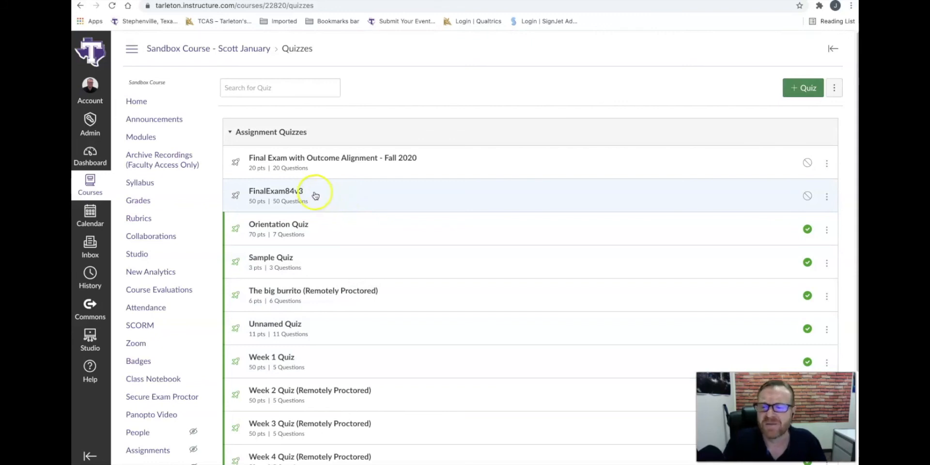
left_click(275, 191)
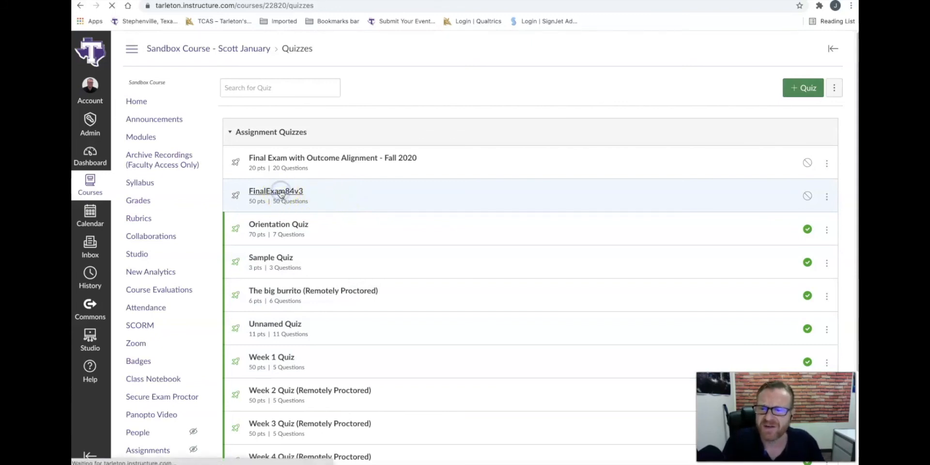
left_click(275, 191)
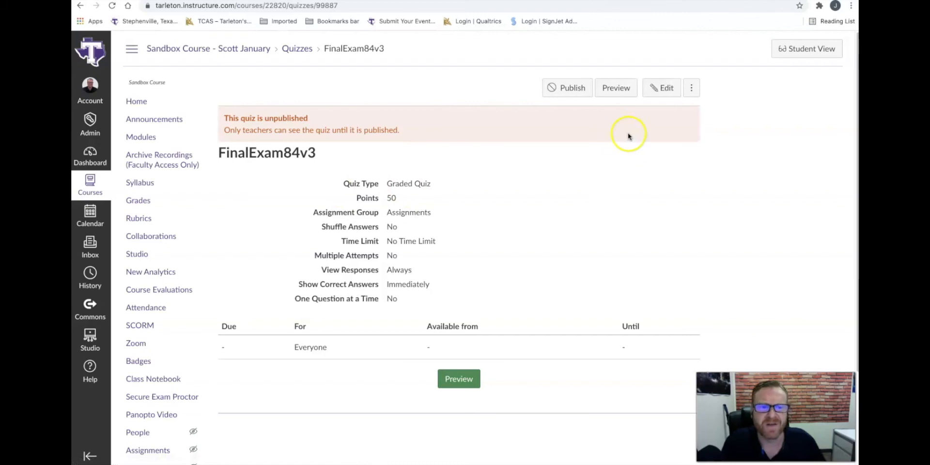
mouse_move(629, 136)
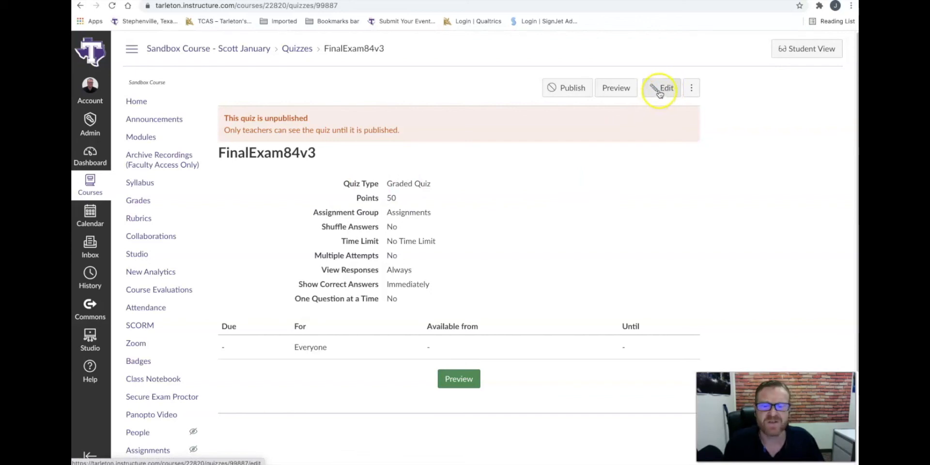
Edit FinalExam84v3 and review its Questions list down to the last question
left_click(661, 88)
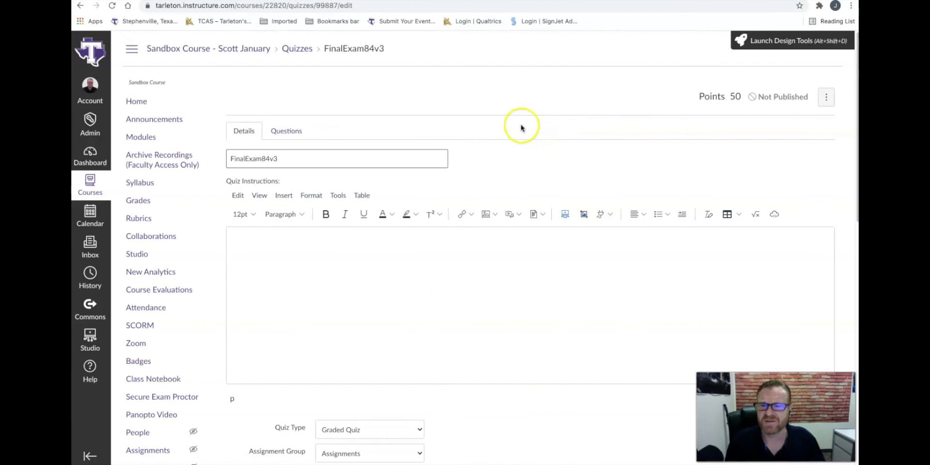
left_click(286, 130)
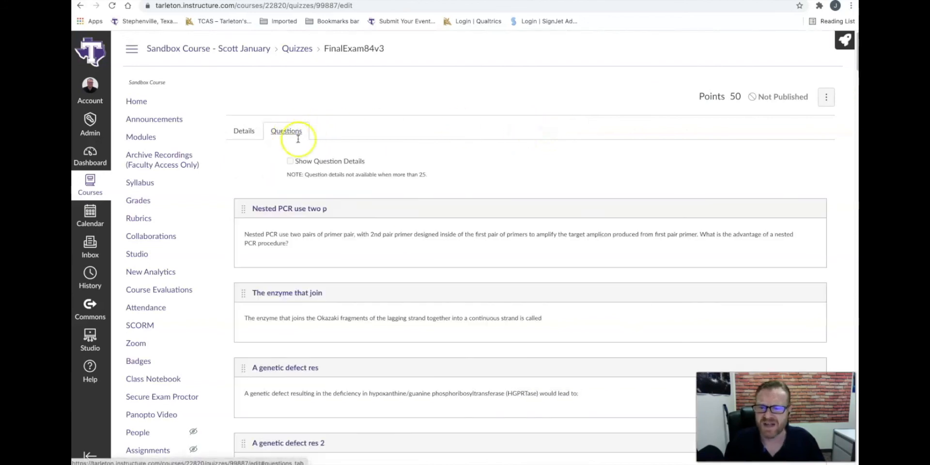
scroll("down", 3)
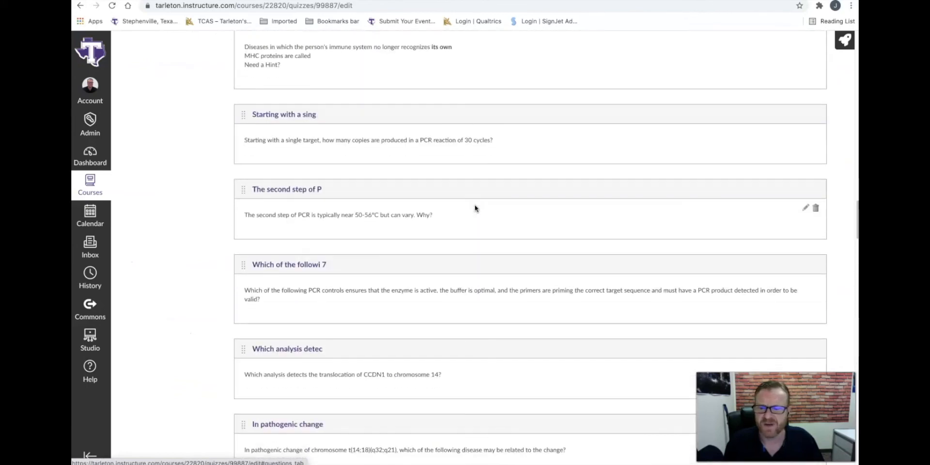
scroll("down", 3)
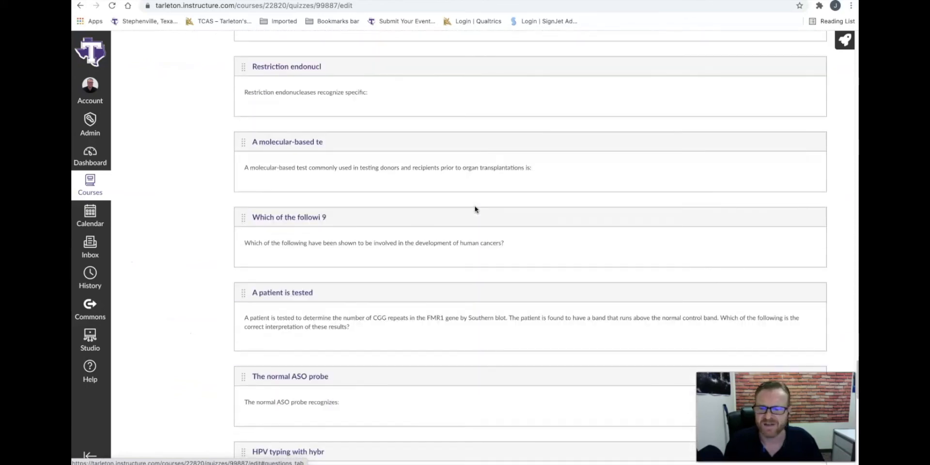
scroll("down", 3)
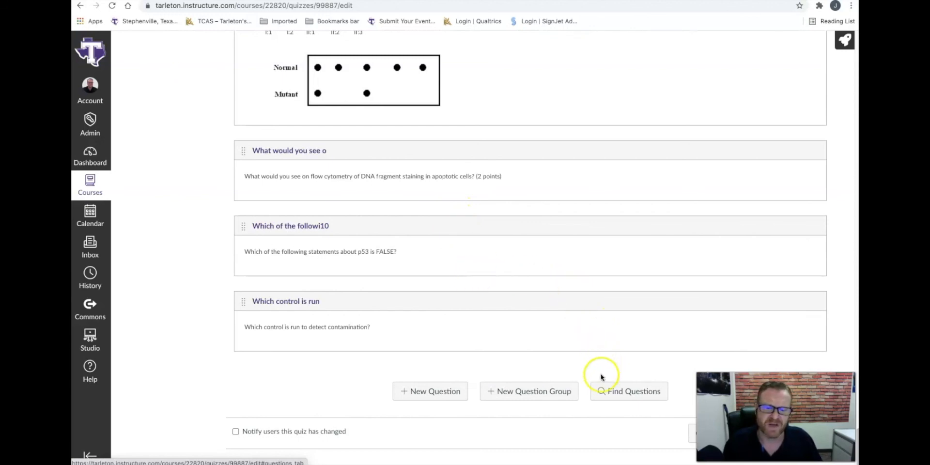
left_click(628, 390)
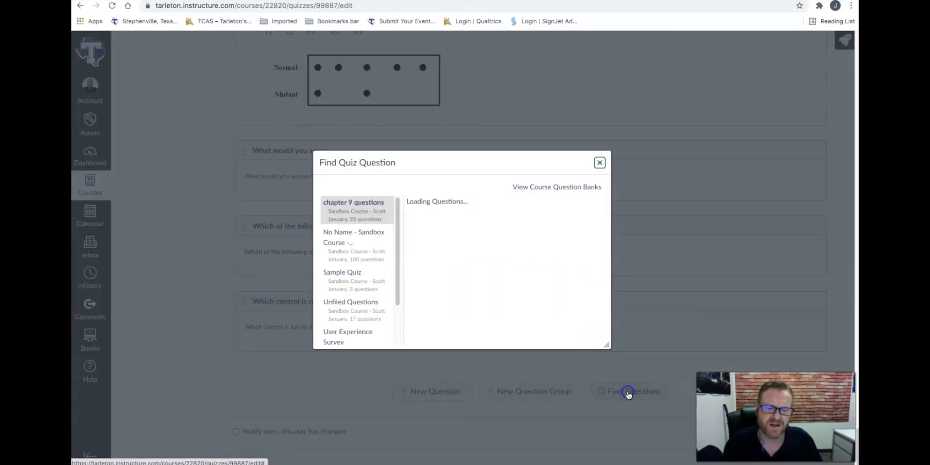
left_click(354, 203)
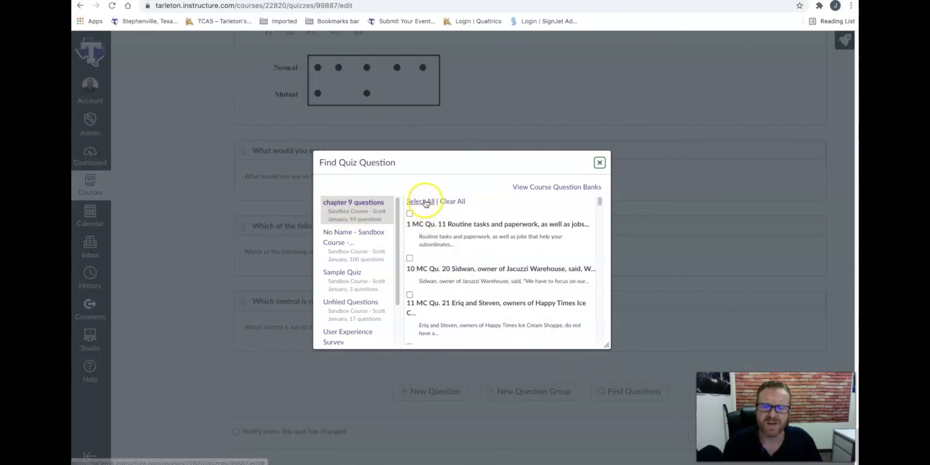
left_click(419, 201)
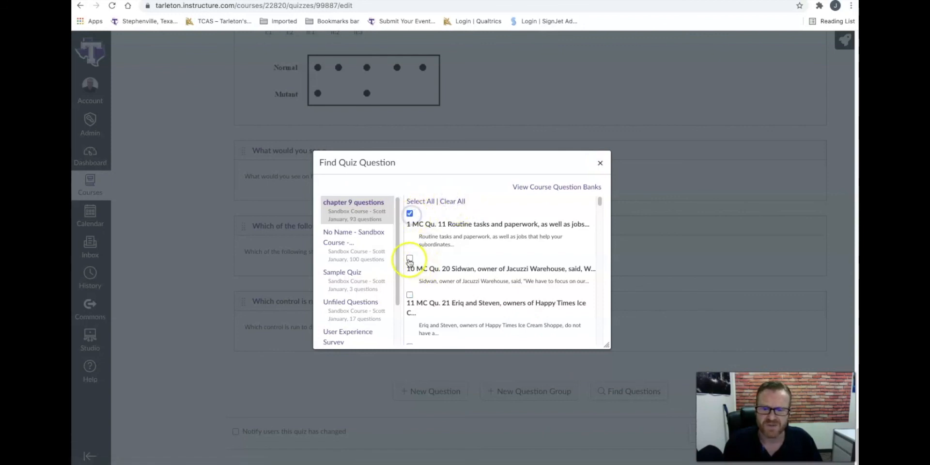
scroll("down", 3)
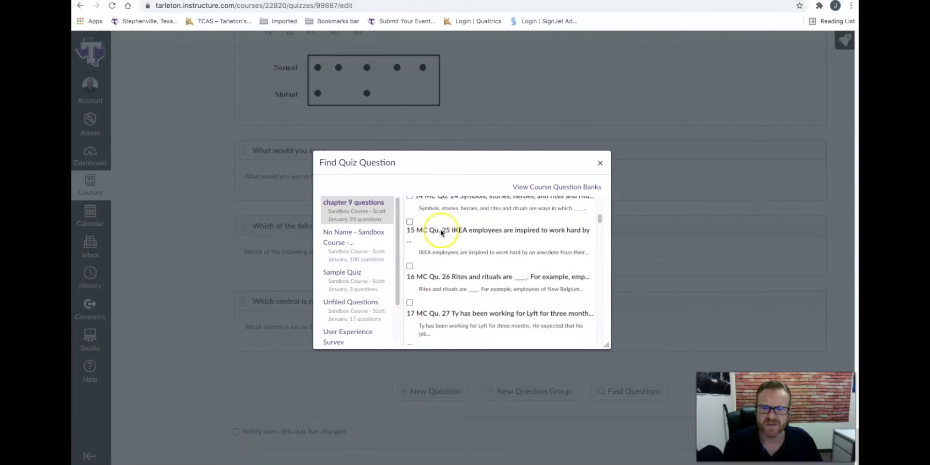
left_click(409, 221)
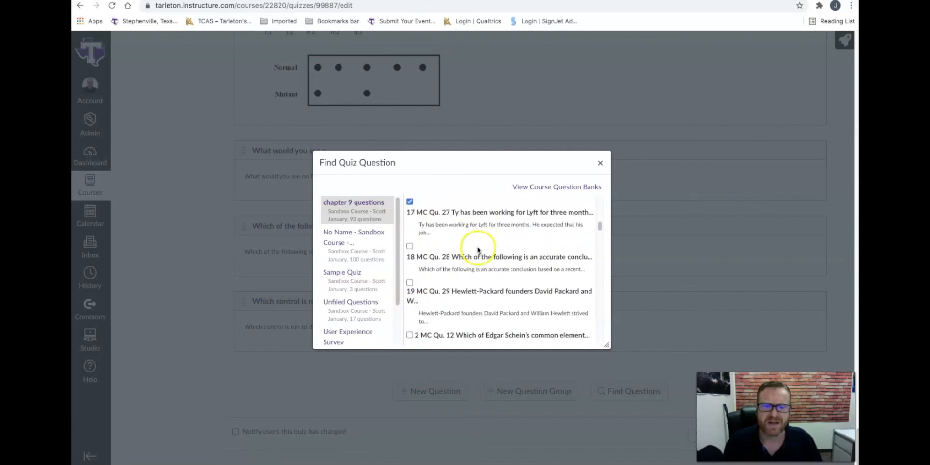
scroll("down", 3)
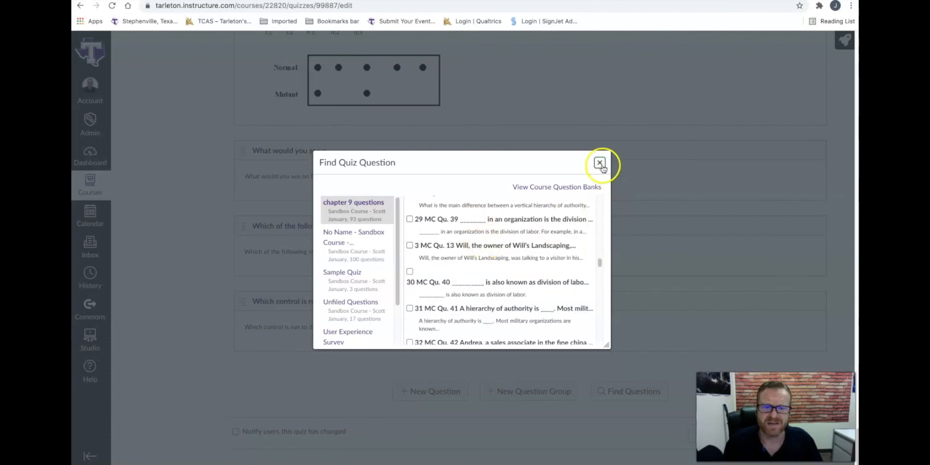
left_click(600, 162)
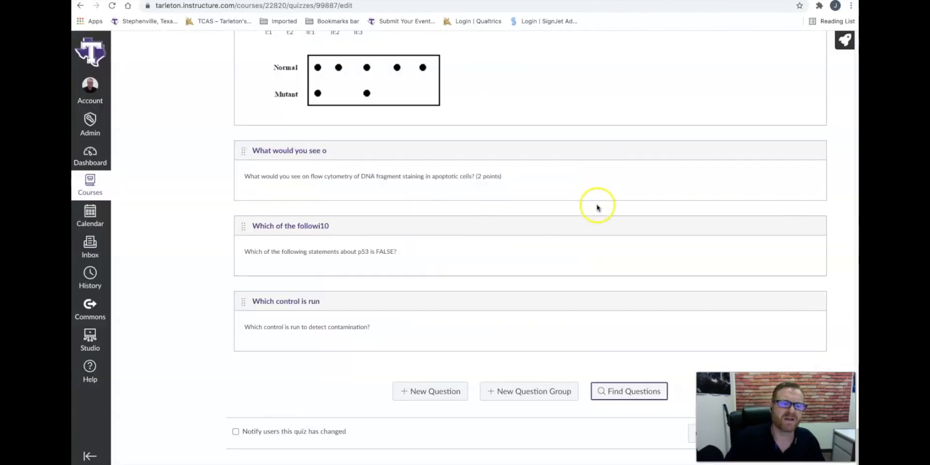
mouse_move(598, 205)
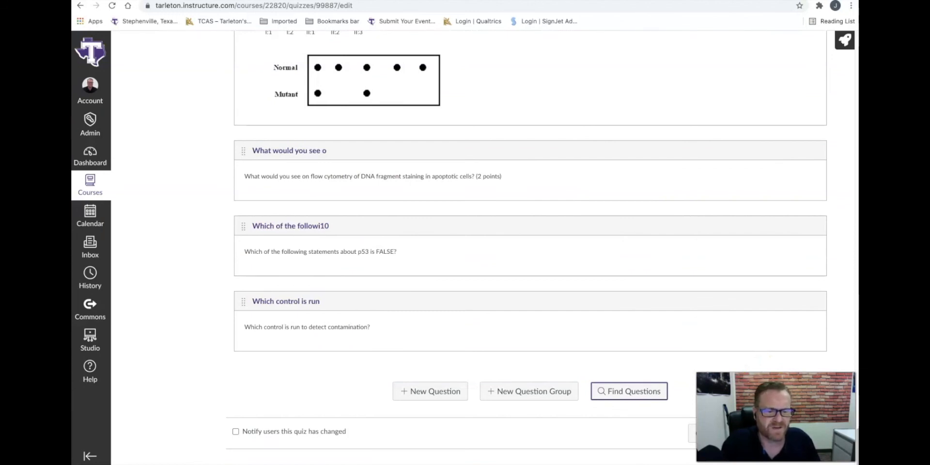
Save FinalExam84v3 and return to its unpublished quiz details page showing 50 points
left_click(805, 434)
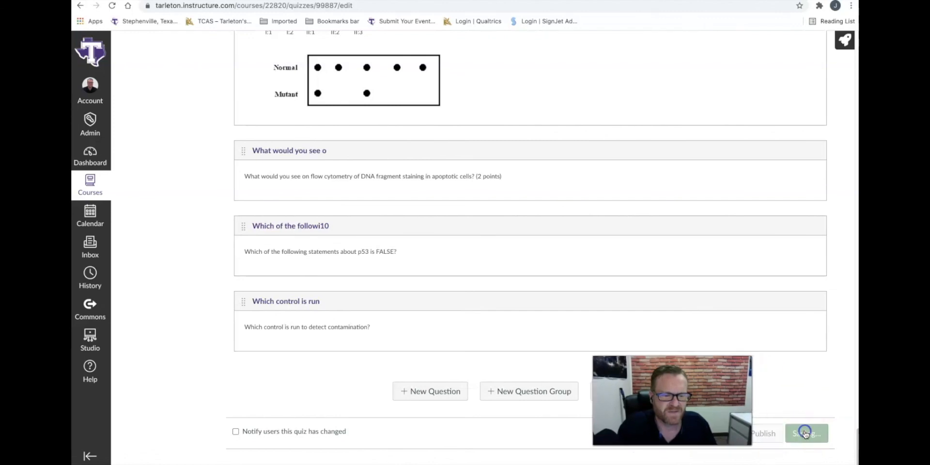
left_click(805, 434)
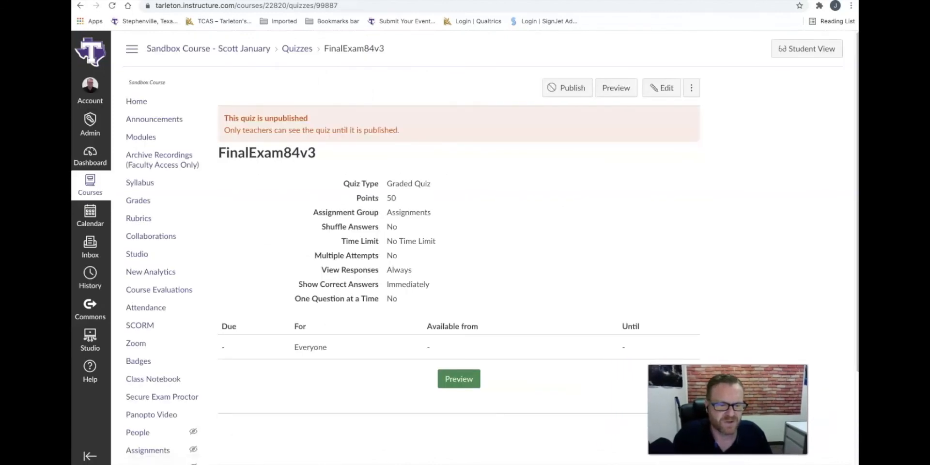